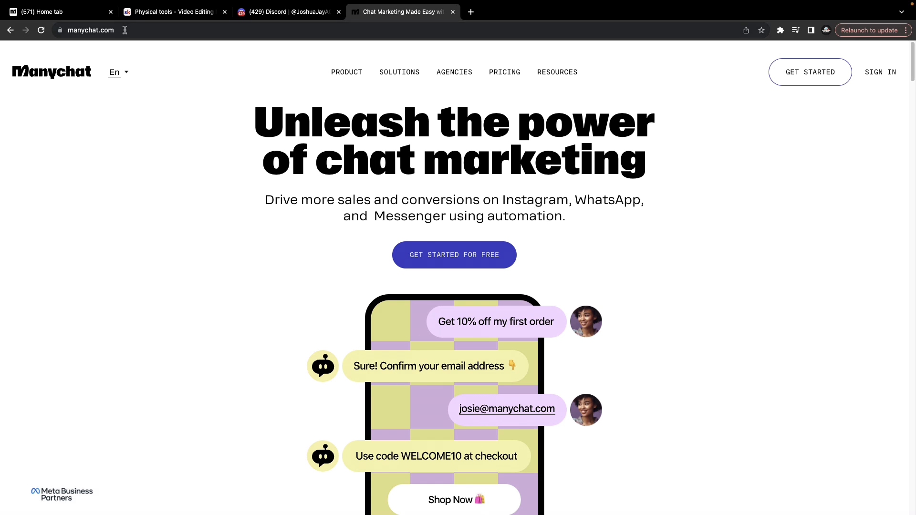
- Start signing up from the landing page and continue with the Facebook account
{"action": "left_click", "coordinate": [91, 29]}
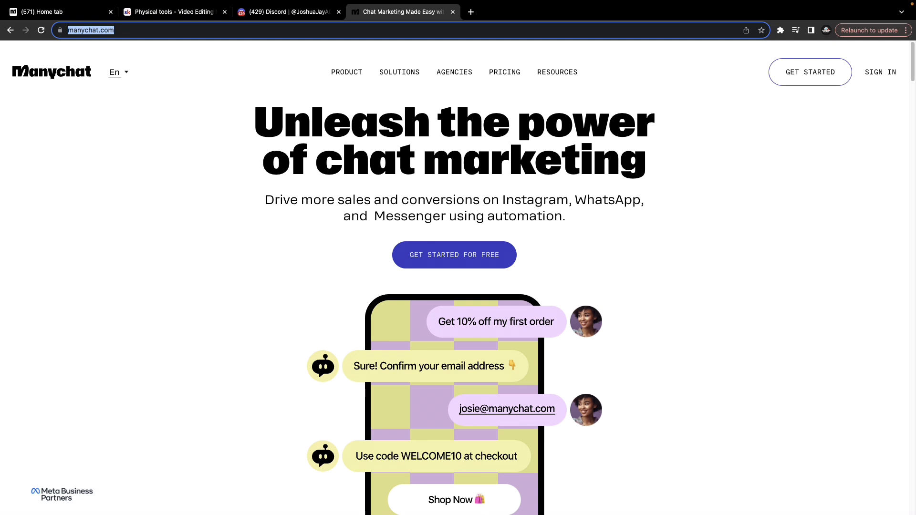
{"action": "left_click", "coordinate": [810, 71]}
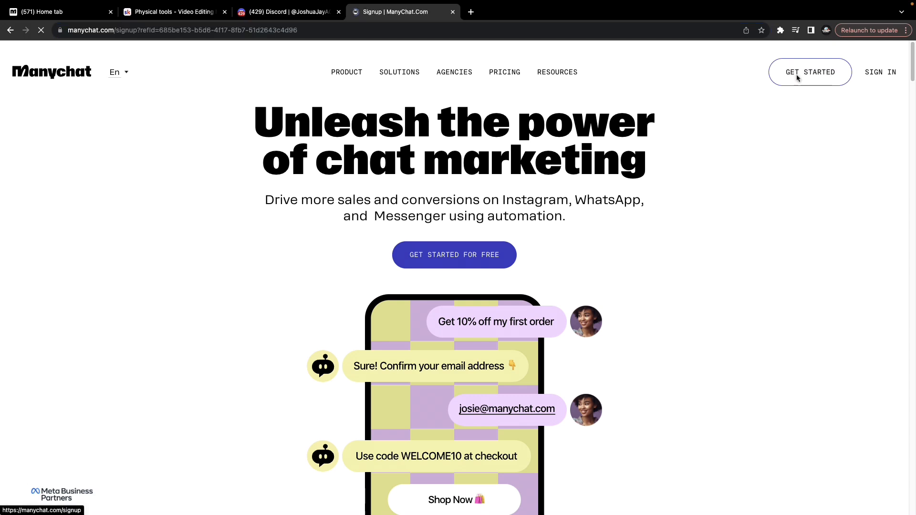
{"action": "left_click", "coordinate": [811, 71]}
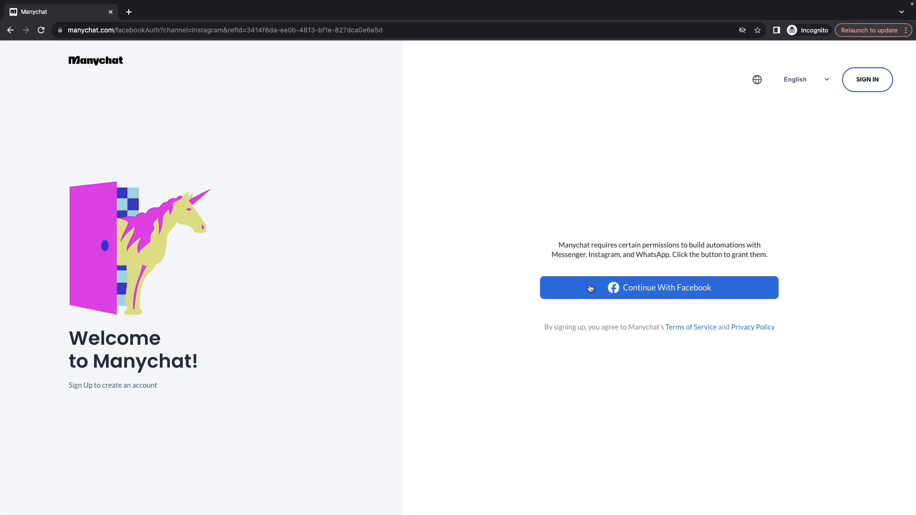
{"action": "left_click", "coordinate": [660, 287]}
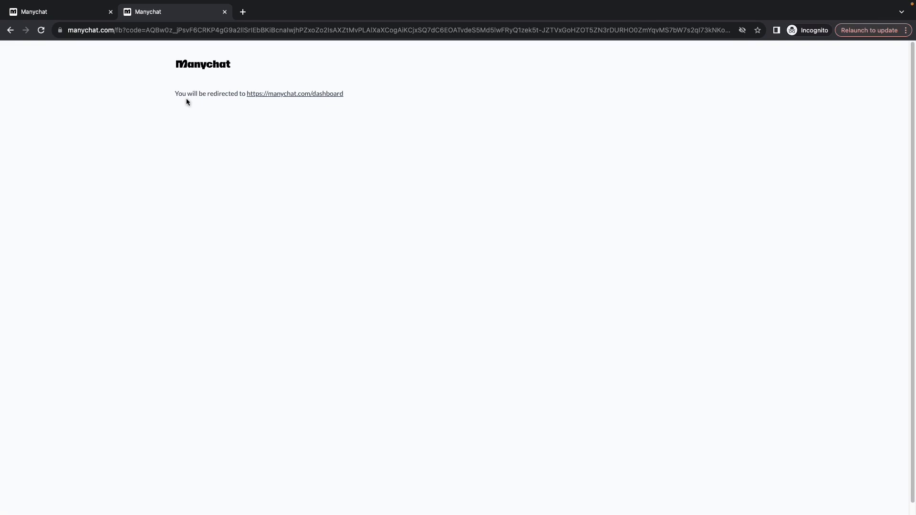
{"action": "mouse_move", "coordinate": [293, 100]}
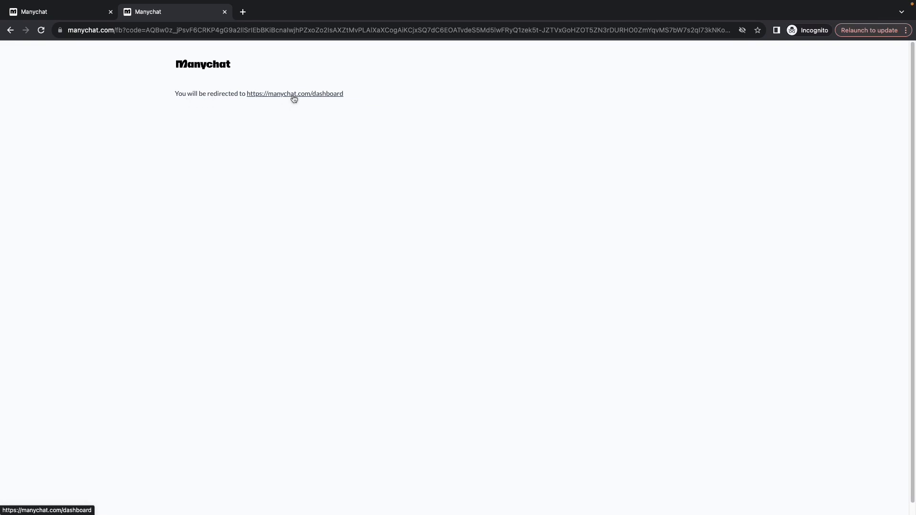
- From the dashboard, begin a new automation and view the Convert your Instagram Comments into Sales template
{"action": "left_click", "coordinate": [295, 94]}
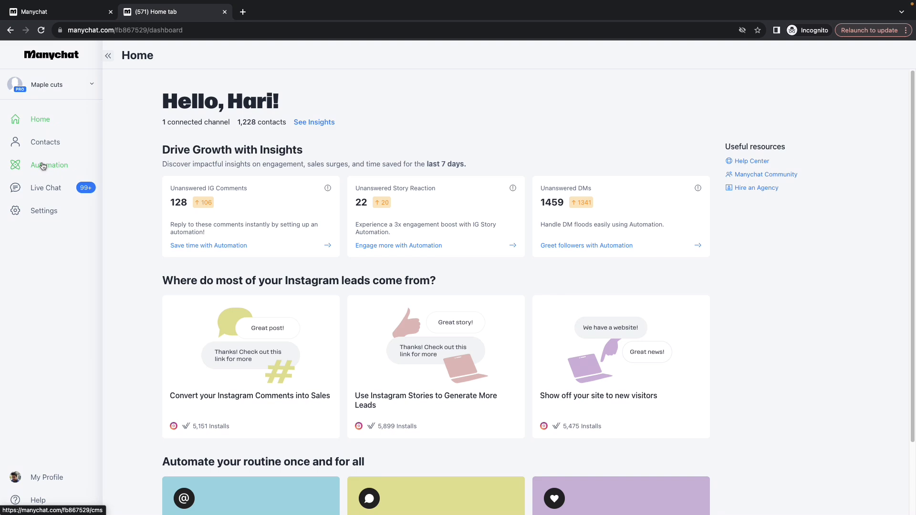
{"action": "left_click", "coordinate": [49, 165]}
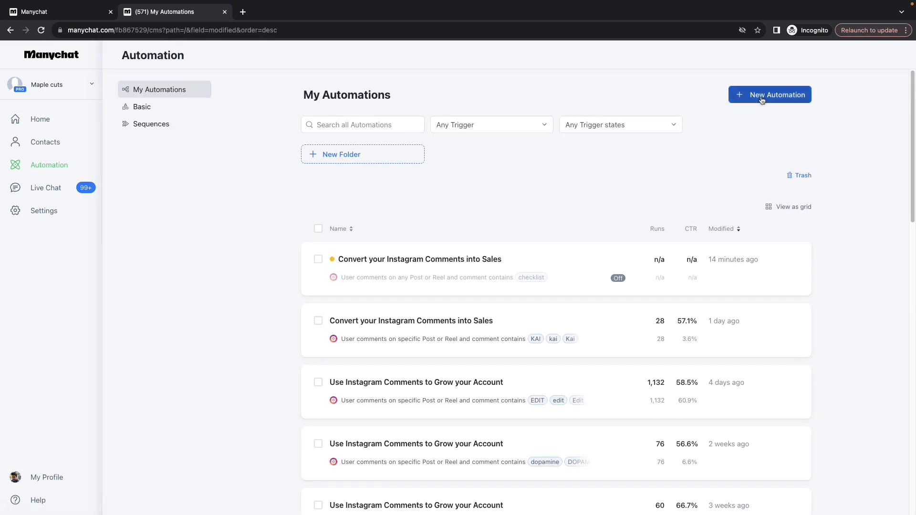
{"action": "mouse_move", "coordinate": [721, 106]}
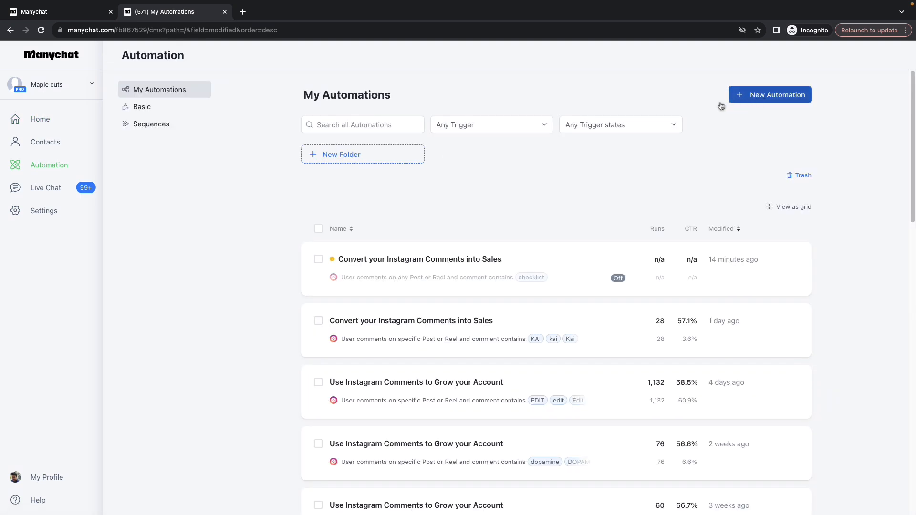
{"action": "left_click", "coordinate": [769, 95]}
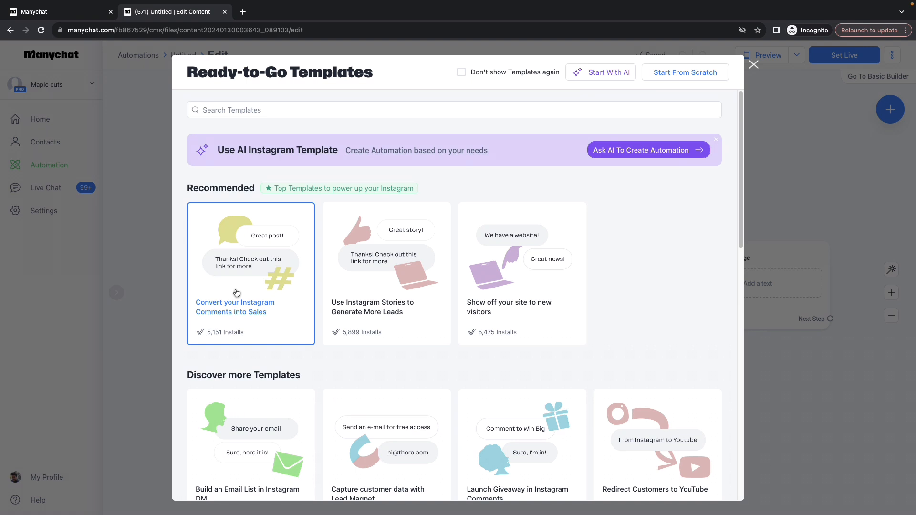
{"action": "left_click", "coordinate": [250, 274]}
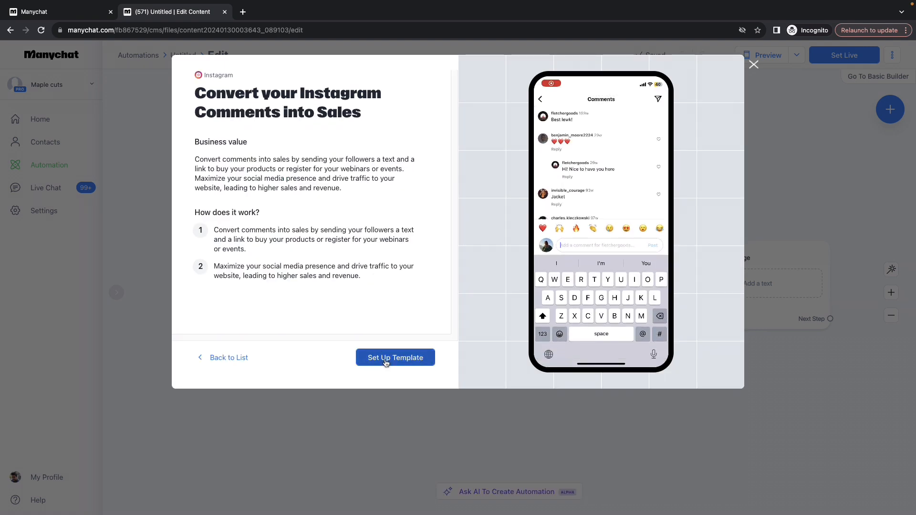
- Build the flow from the template and reach the trigger's post-selection setting
{"action": "left_click", "coordinate": [395, 358]}
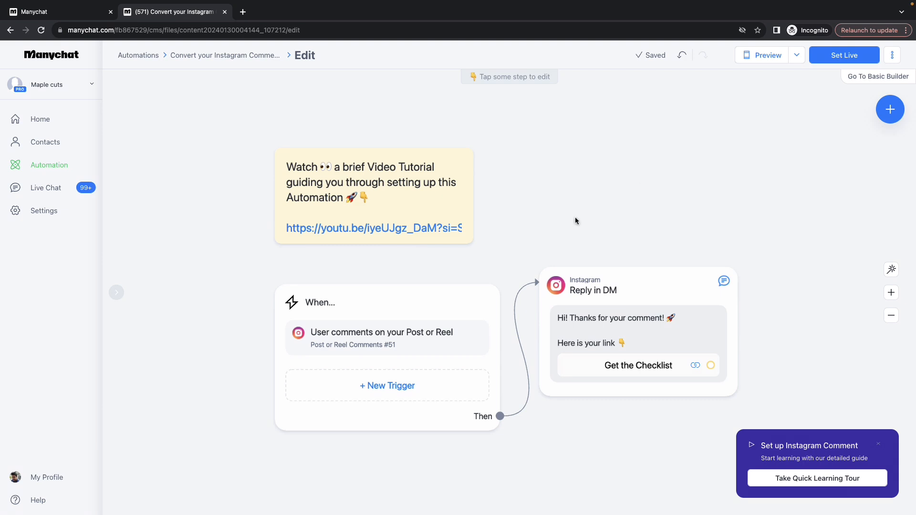
{"action": "left_click", "coordinate": [387, 338]}
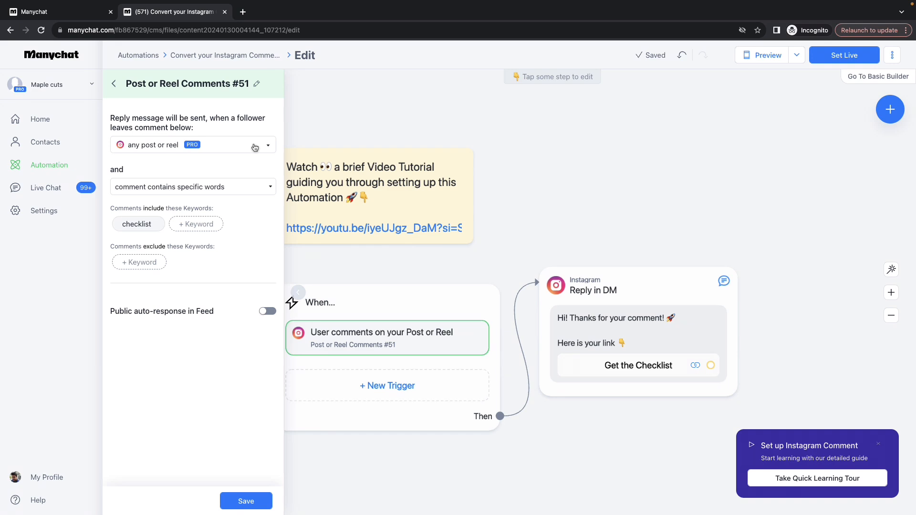
{"action": "left_click", "coordinate": [193, 144]}
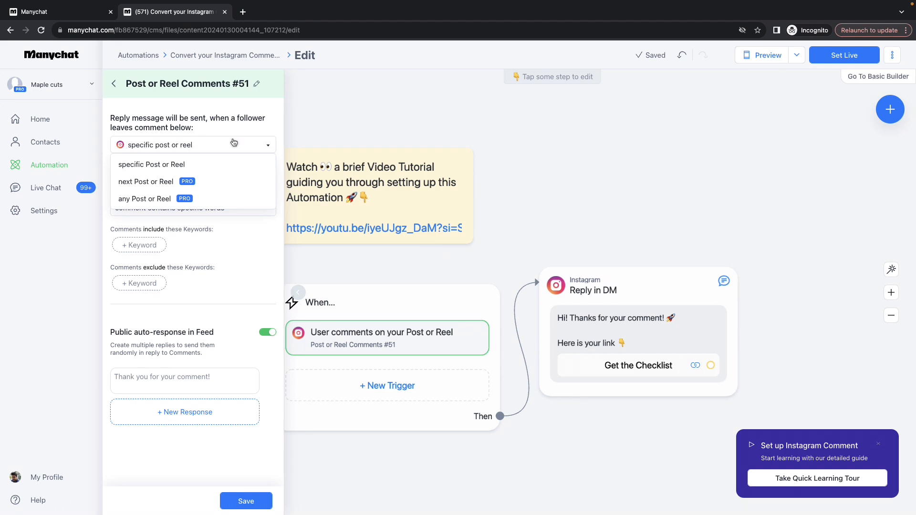
{"action": "mouse_move", "coordinate": [145, 269]}
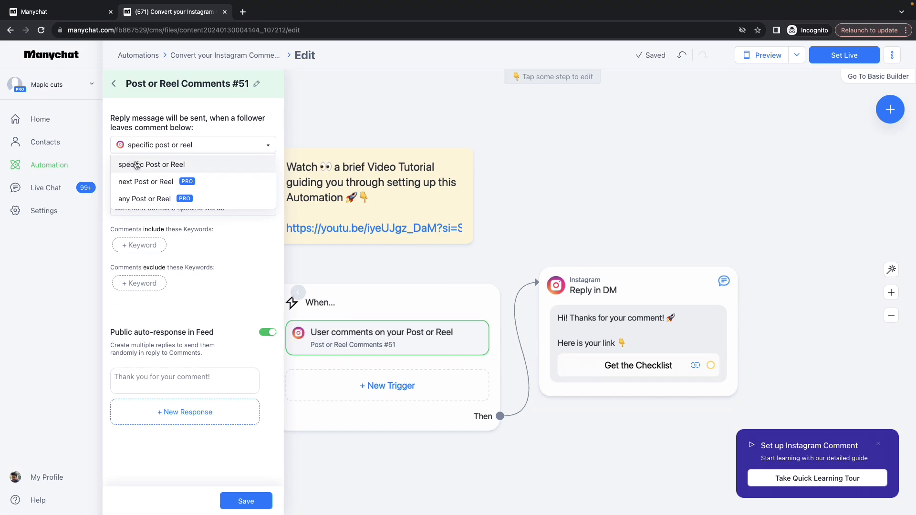
{"action": "mouse_move", "coordinate": [143, 168]}
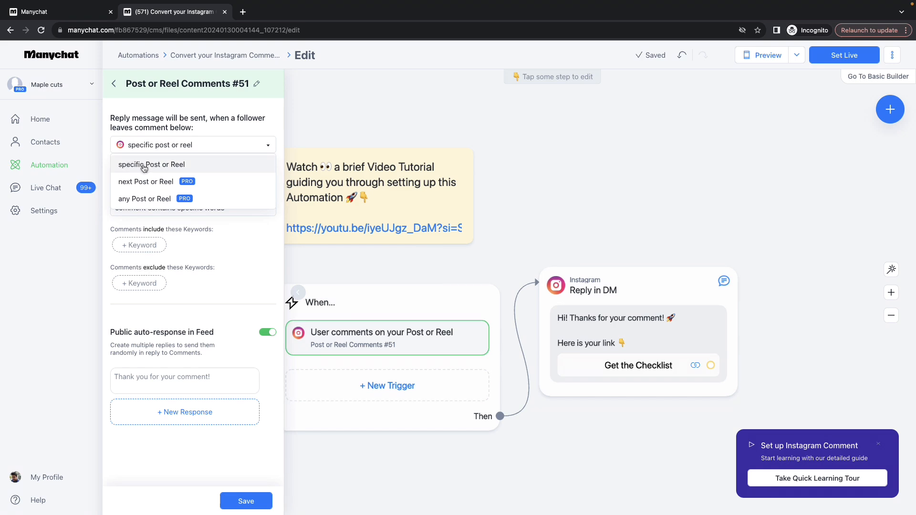
- Limit the trigger to the specific post "Does it do justice to the original cut?"
{"action": "left_click", "coordinate": [151, 164]}
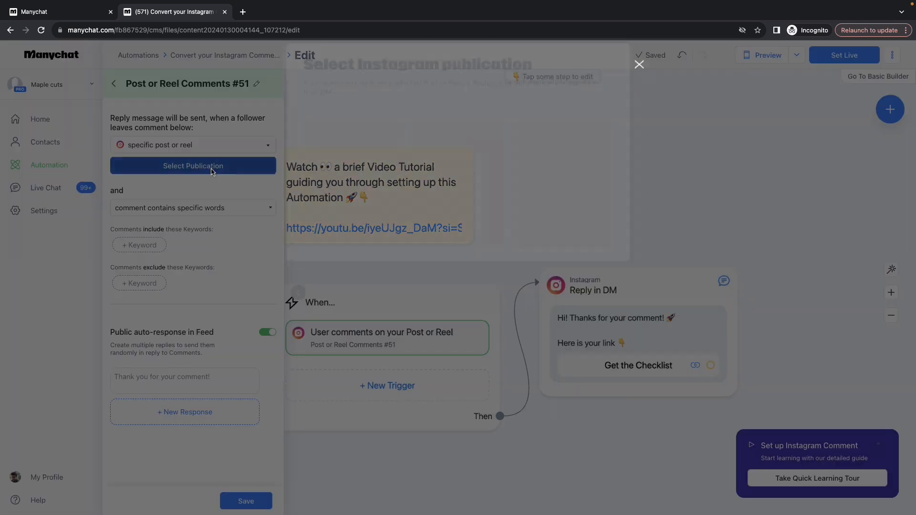
{"action": "left_click", "coordinate": [193, 165]}
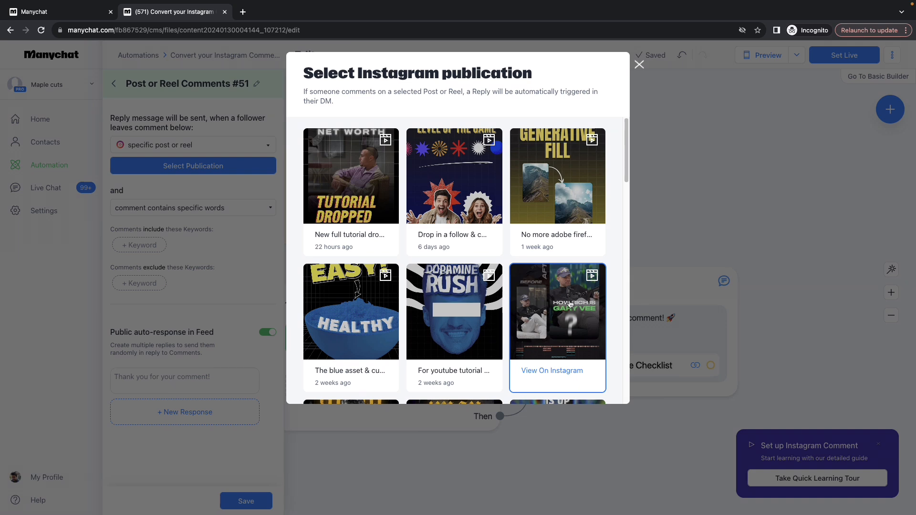
{"action": "left_click", "coordinate": [556, 312]}
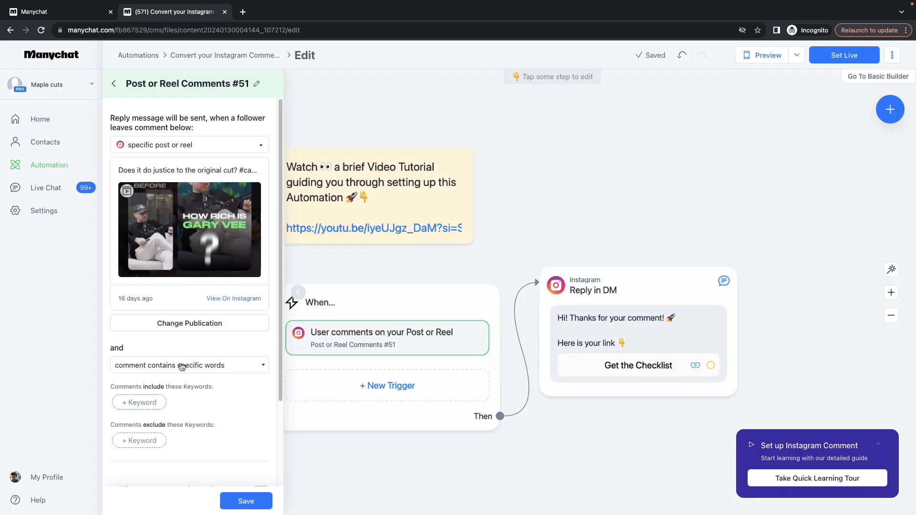
- Require comments to contain specific words such as garyvee or GARYVEE
{"action": "left_click", "coordinate": [189, 365]}
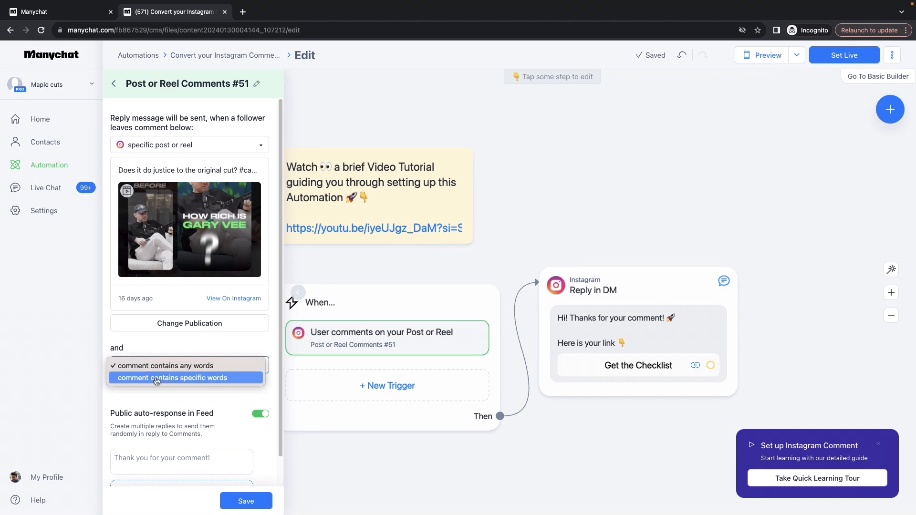
{"action": "left_click", "coordinate": [172, 378]}
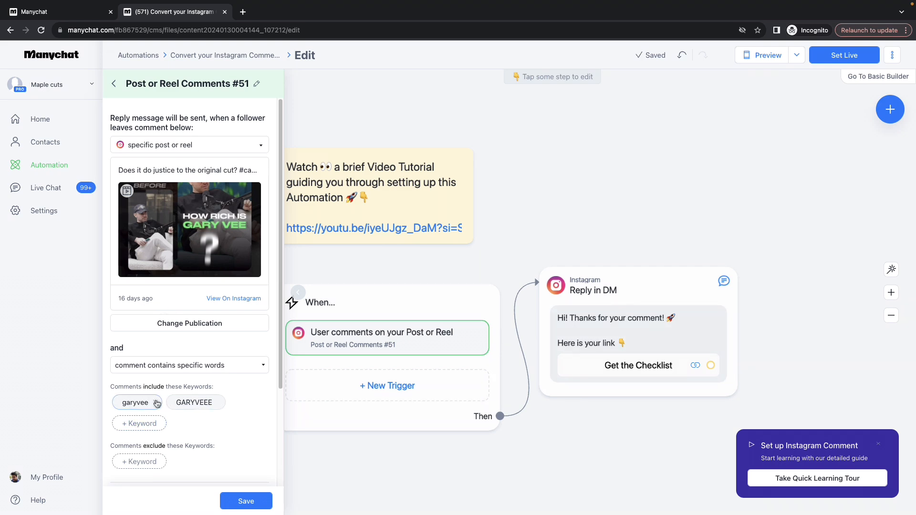
{"action": "scroll", "scroll_direction": "down", "scroll_amount": 3}
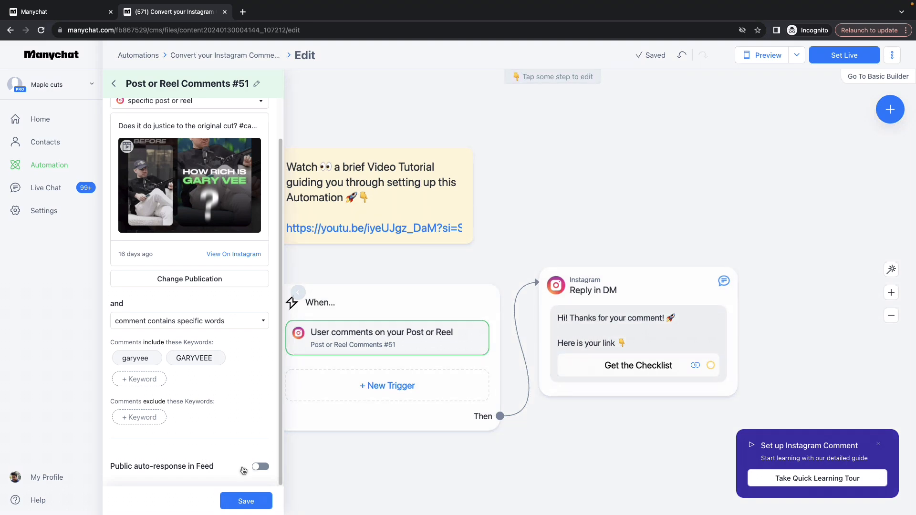
- Enable public feed replies like "Check your DM please" and "Should be there in the DM." and save the trigger
{"action": "left_click", "coordinate": [260, 467]}
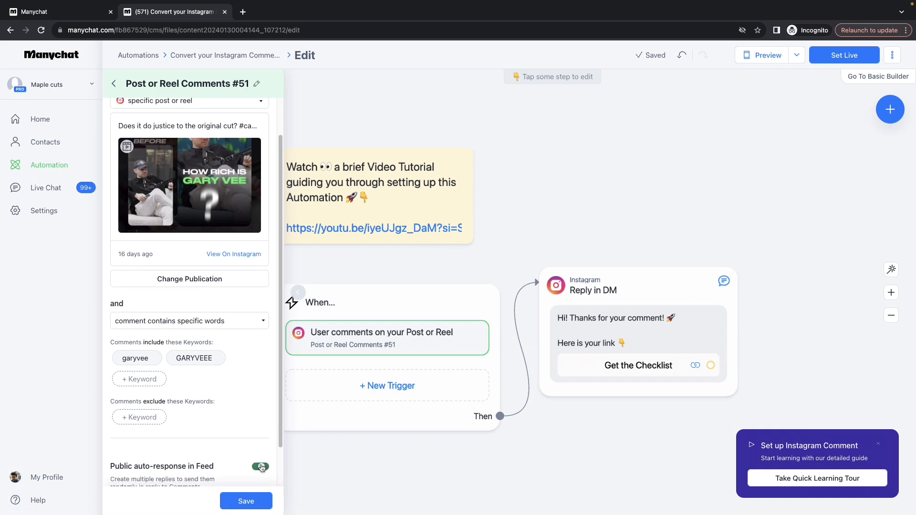
{"action": "scroll", "scroll_direction": "down", "scroll_amount": 3}
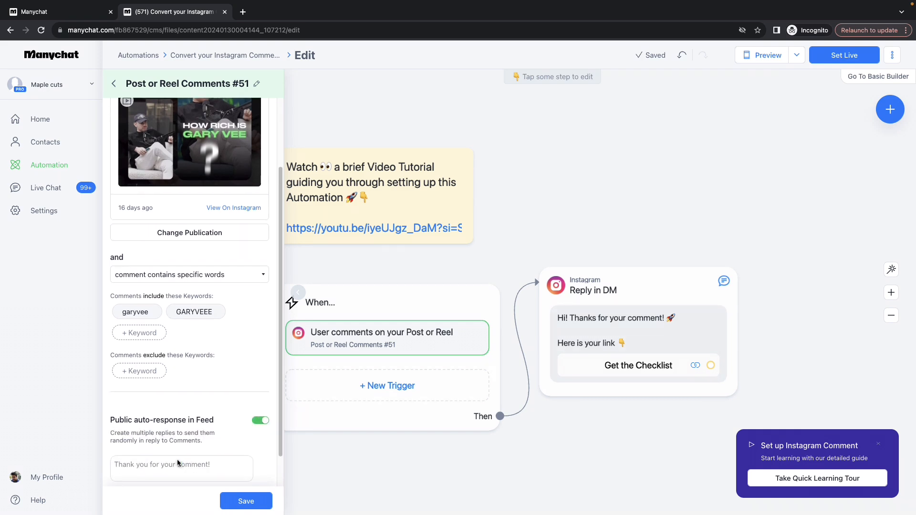
{"action": "left_click", "coordinate": [181, 467]}
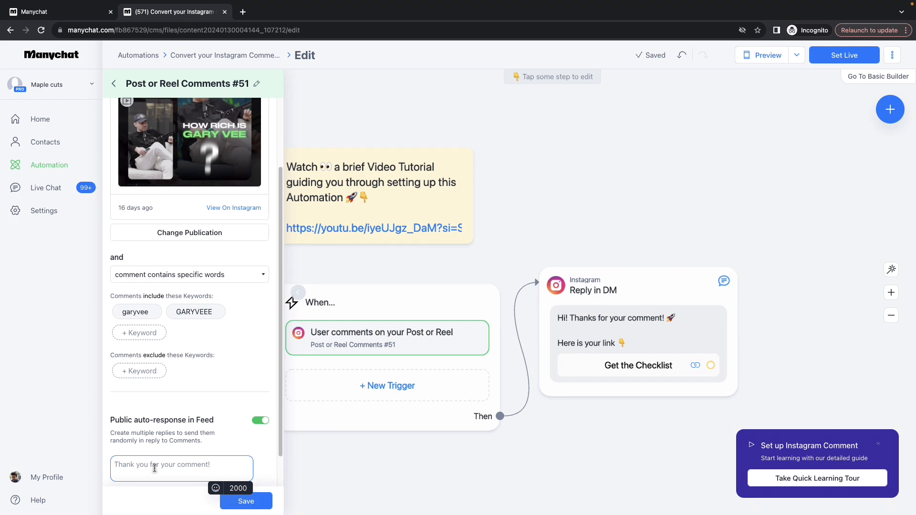
{"action": "type", "text": "hey"}
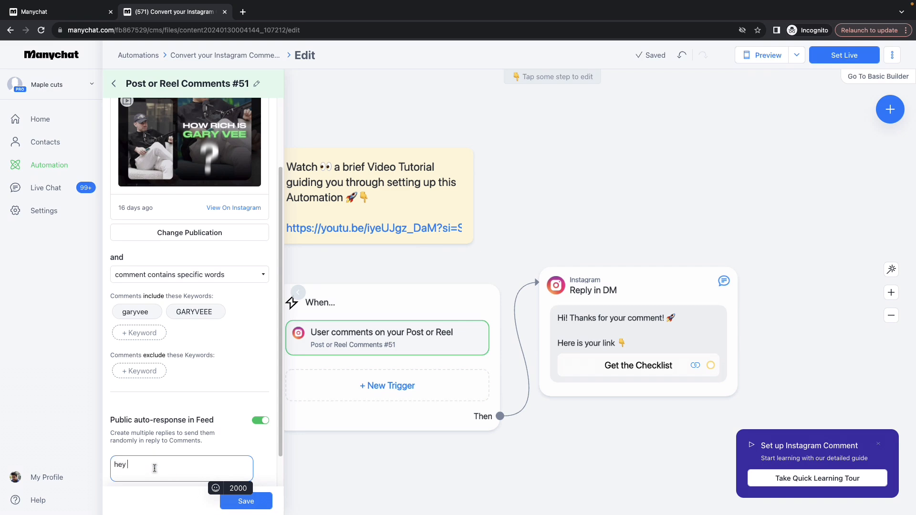
{"action": "type", "text": "did you get it in DM?"}
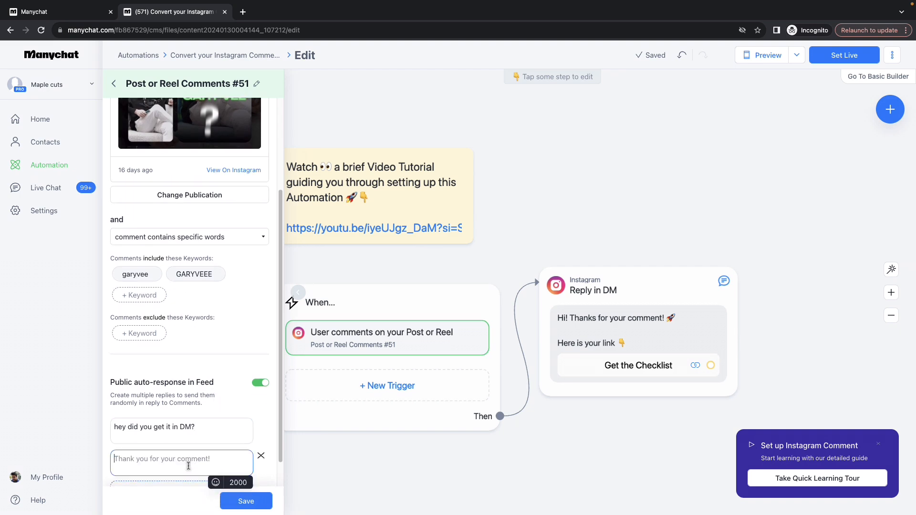
{"action": "type", "text": "Check your"}
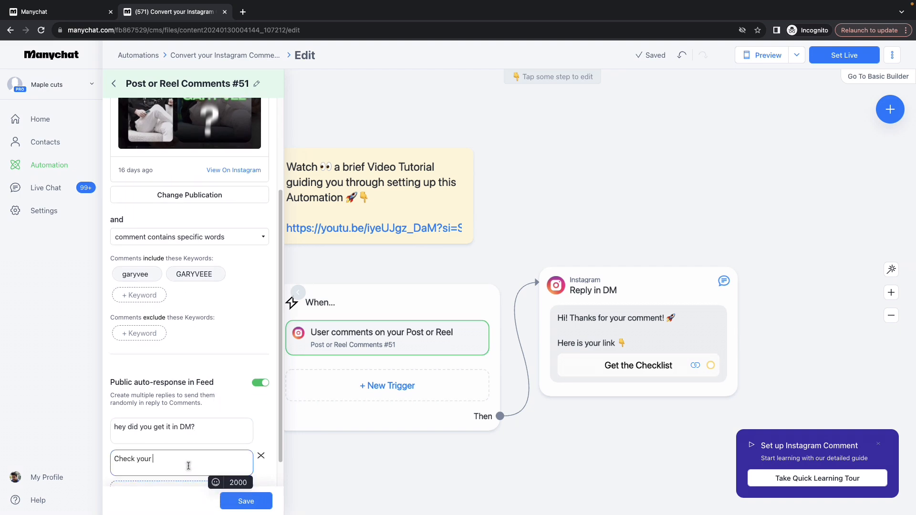
{"action": "type", "text": "DM please"}
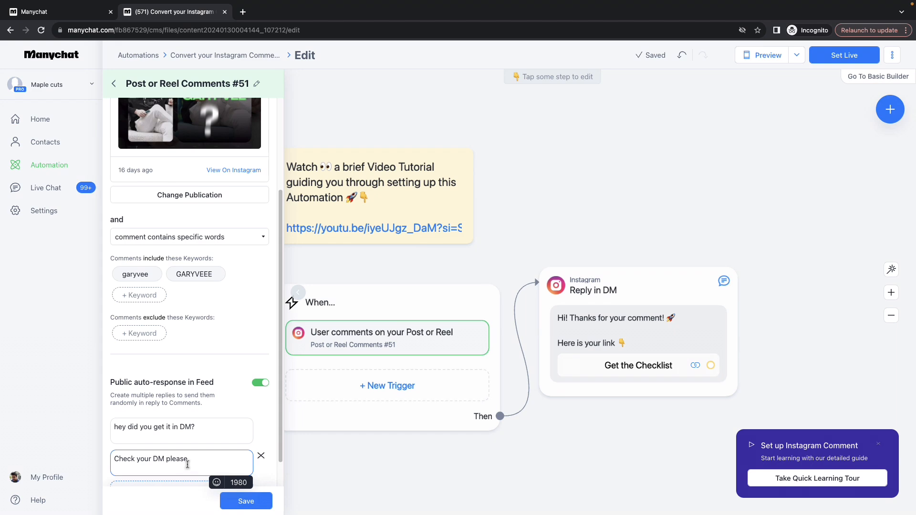
{"action": "type", "text": "S"}
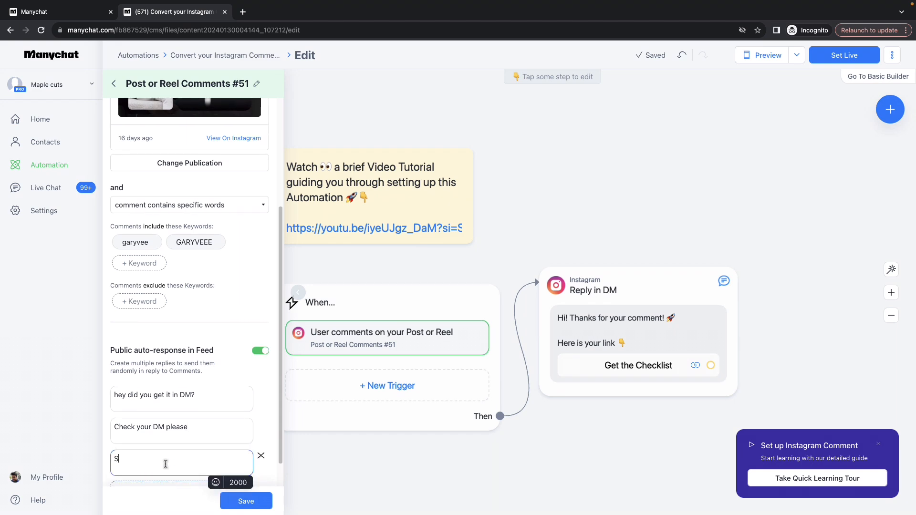
{"action": "type", "text": "Should be there in the DM."}
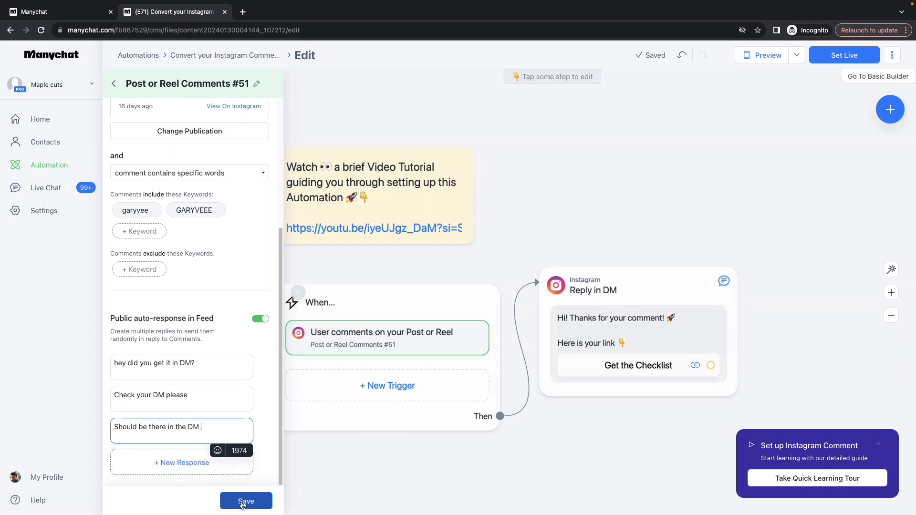
{"action": "left_click", "coordinate": [245, 501]}
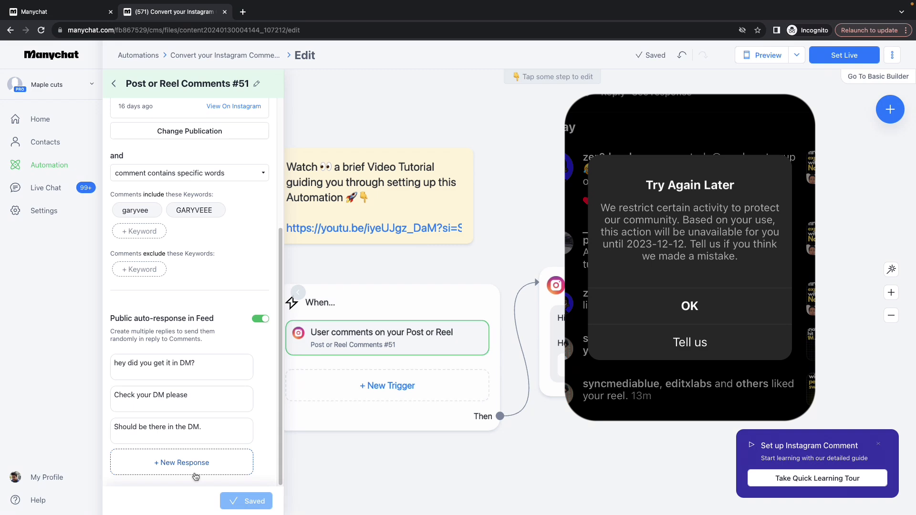
{"action": "left_click", "coordinate": [689, 305]}
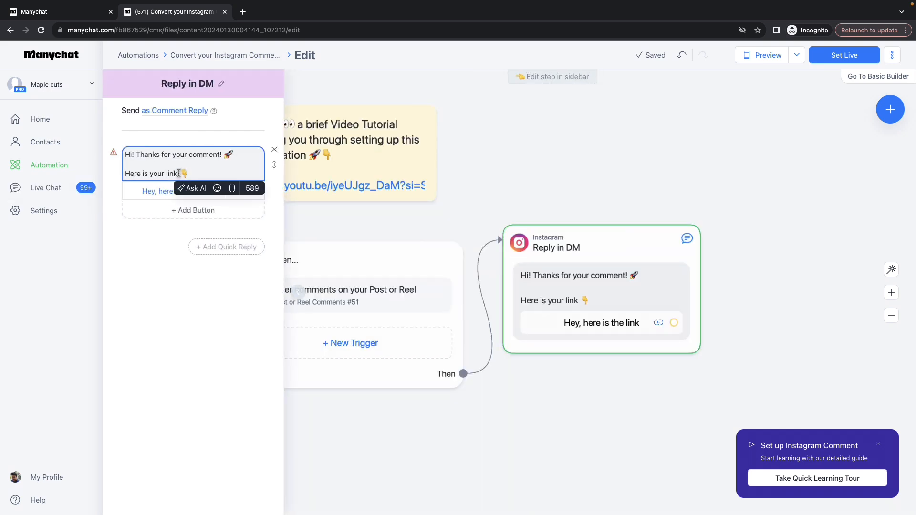
- Retitle the DM reply's link button to "here is the link", keeping its YouTube URL
{"action": "left_click", "coordinate": [170, 191]}
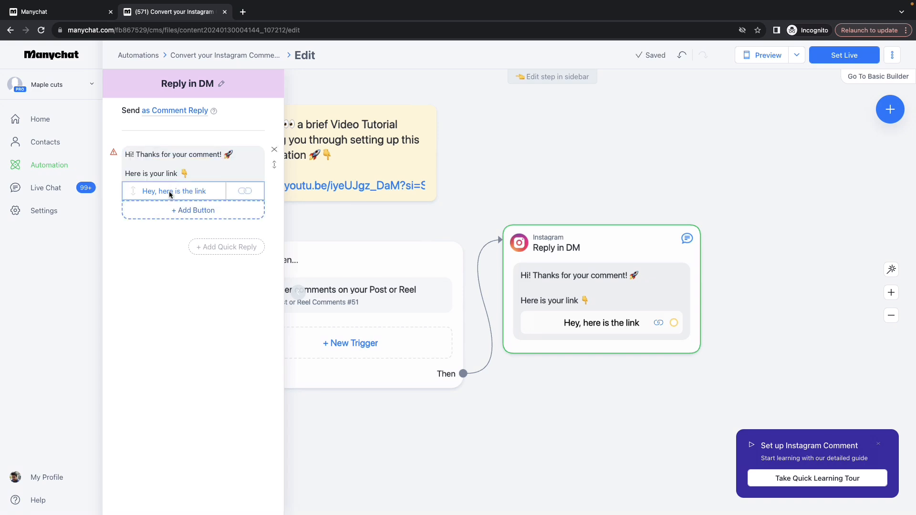
{"action": "left_click", "coordinate": [170, 191]}
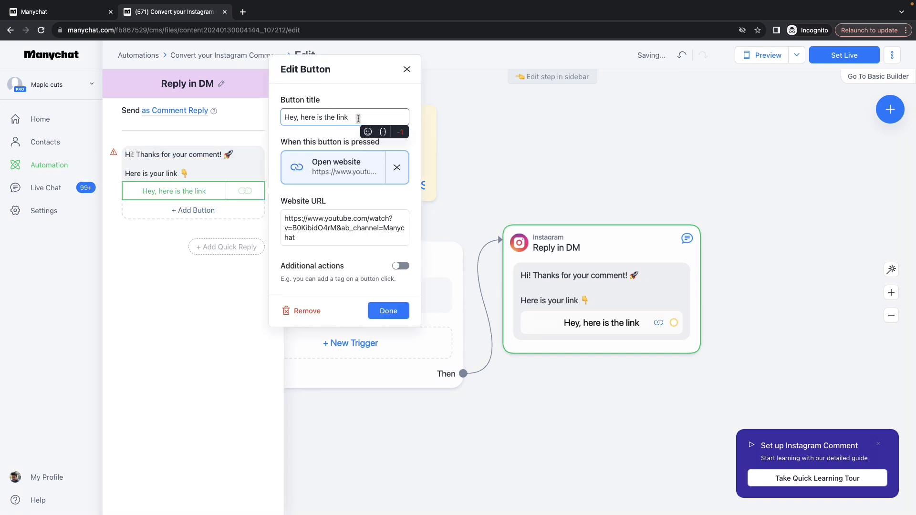
{"action": "triple_click", "coordinate": [316, 117]}
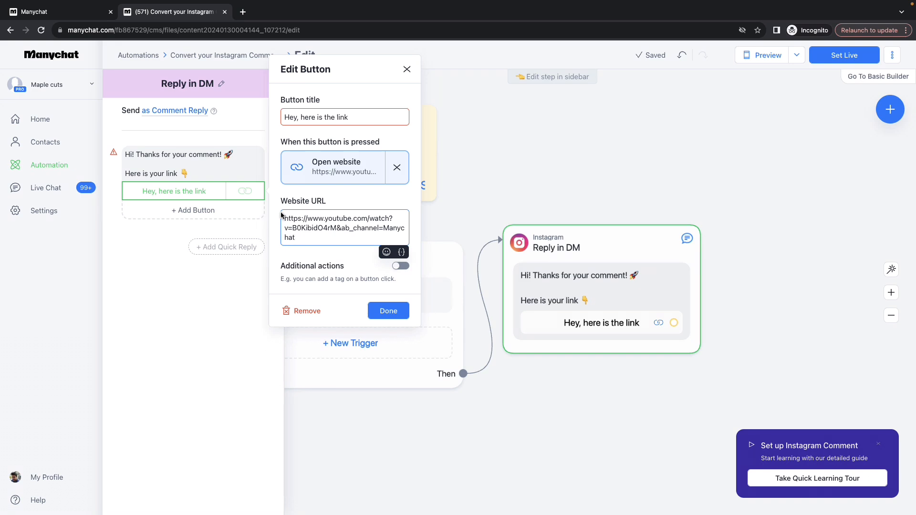
{"action": "type", "text": "here is the link"}
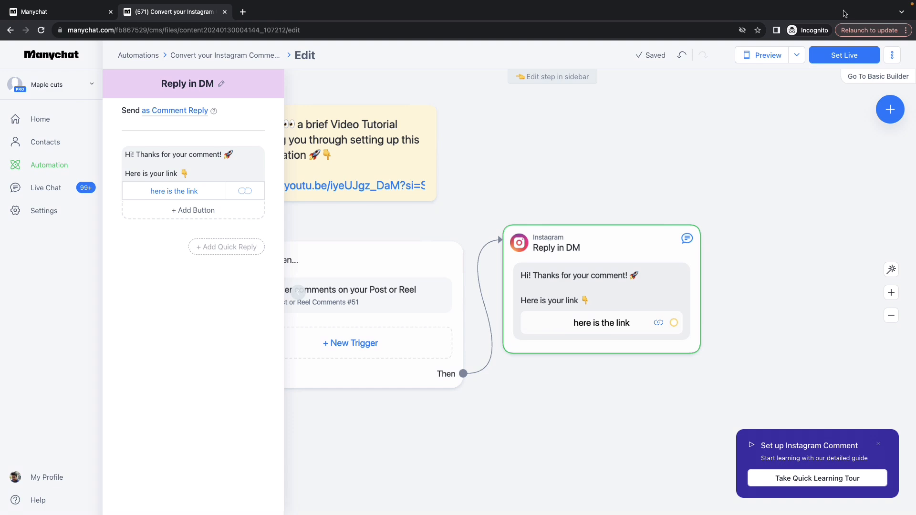
- Set the keyword DM automation live
{"action": "left_click", "coordinate": [844, 54]}
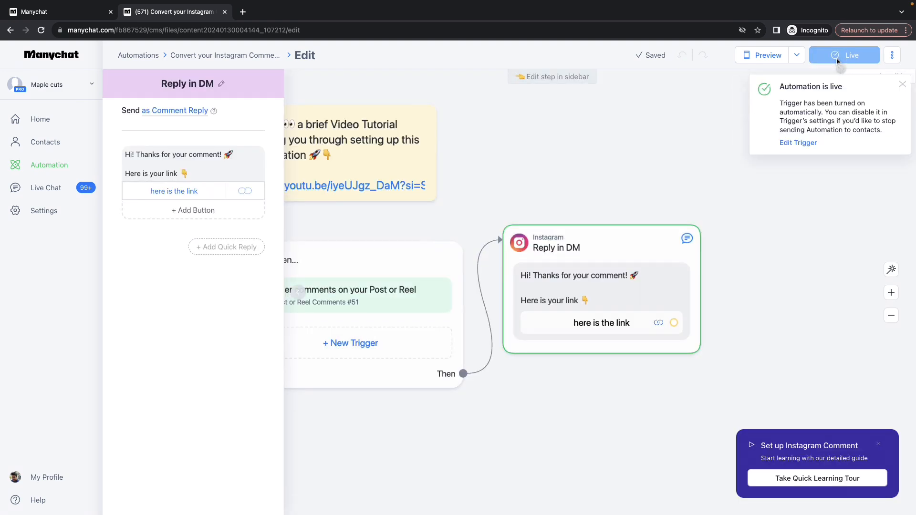
{"action": "mouse_move", "coordinate": [812, 129]}
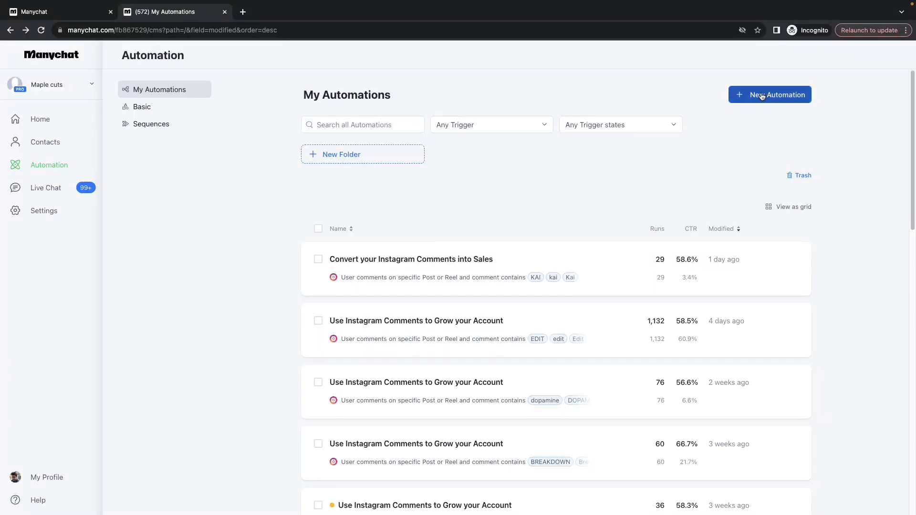
- Create a second automation from the Use Instagram Comments to Grow your Account template
{"action": "left_click", "coordinate": [770, 95]}
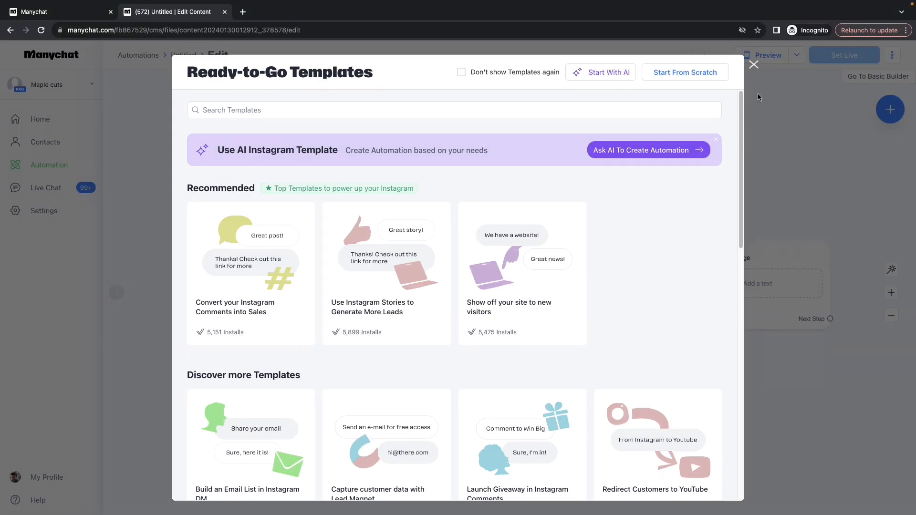
{"action": "scroll", "scroll_direction": "down", "scroll_amount": 3}
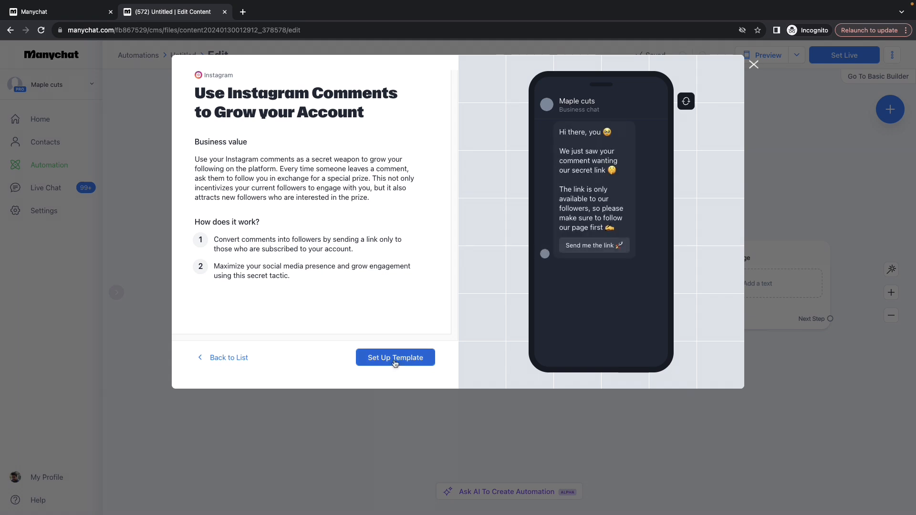
{"action": "left_click", "coordinate": [395, 358]}
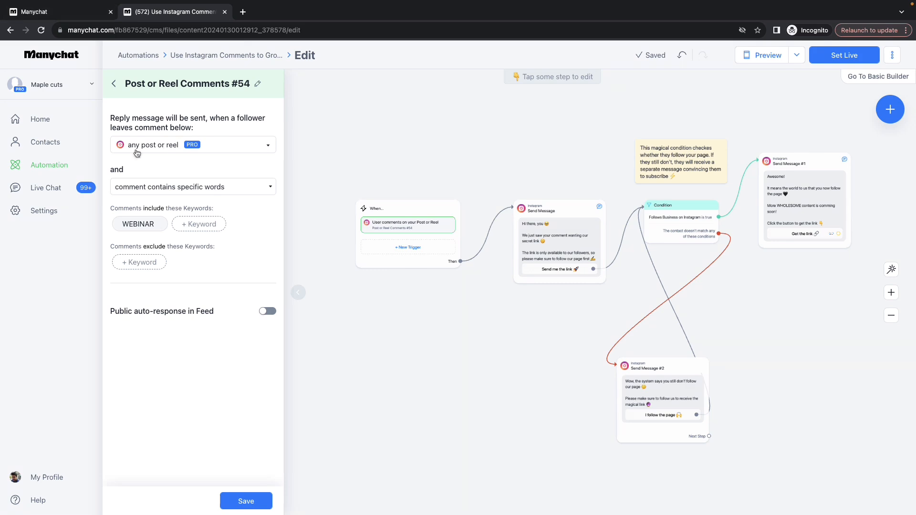
- Trigger on the next post or reel for the keyword "automate" instead of WEBINAR and save
{"action": "left_click", "coordinate": [192, 144]}
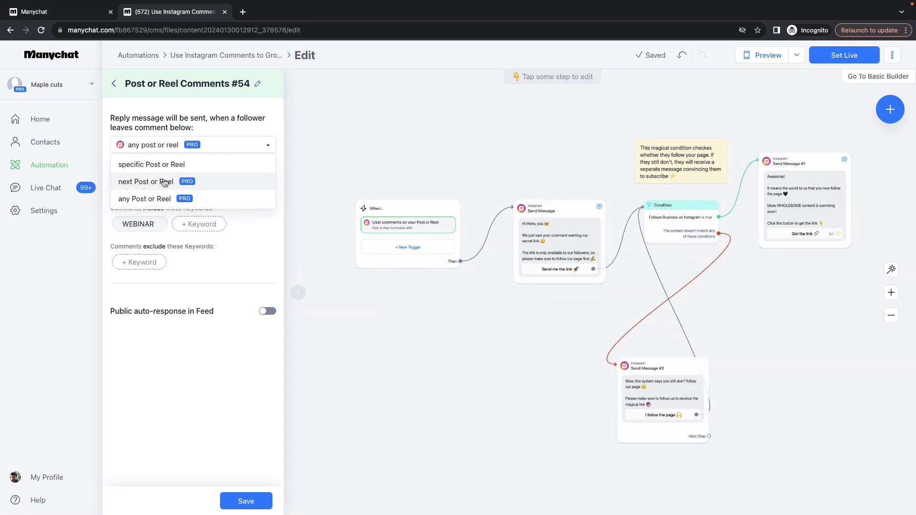
{"action": "left_click", "coordinate": [145, 182]}
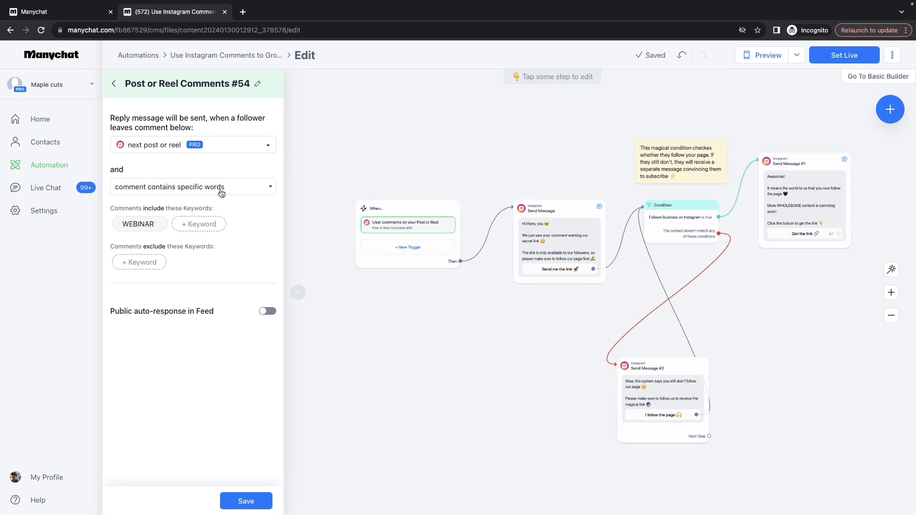
{"action": "left_click", "coordinate": [140, 223]}
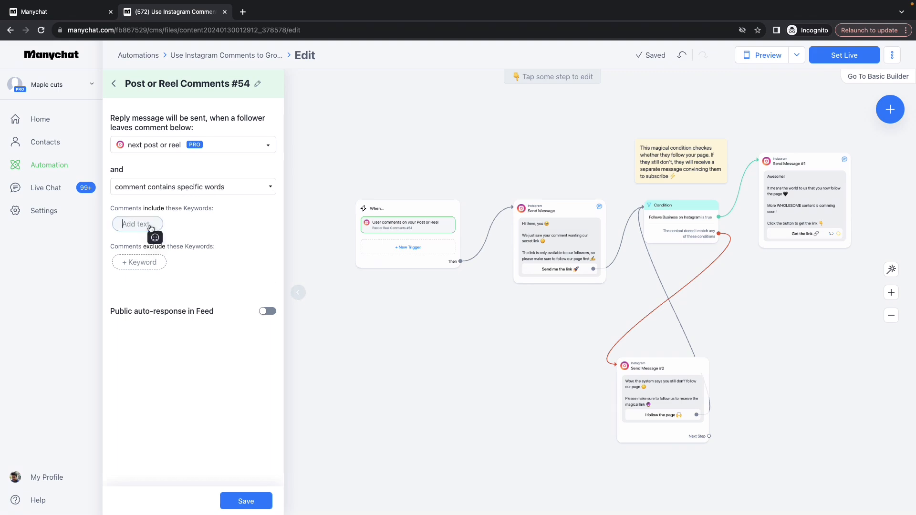
{"action": "type", "text": "automate"}
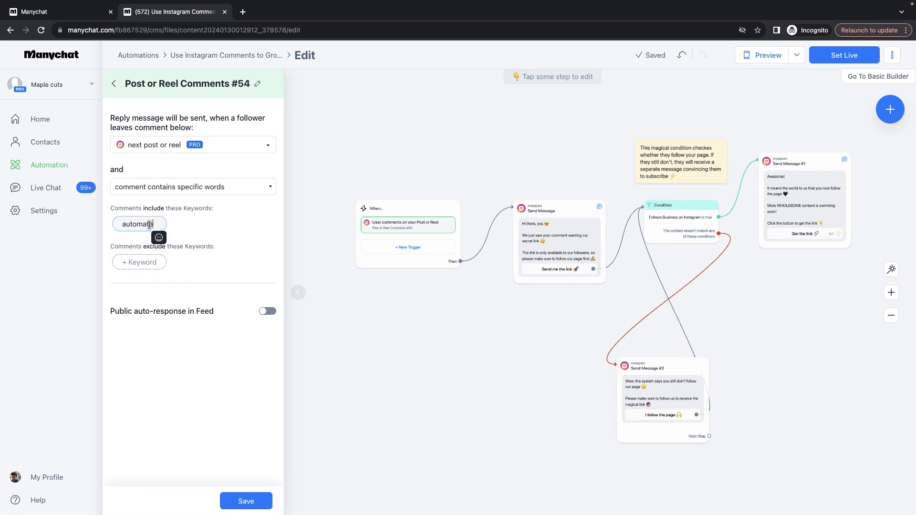
{"action": "key", "text": "Enter"}
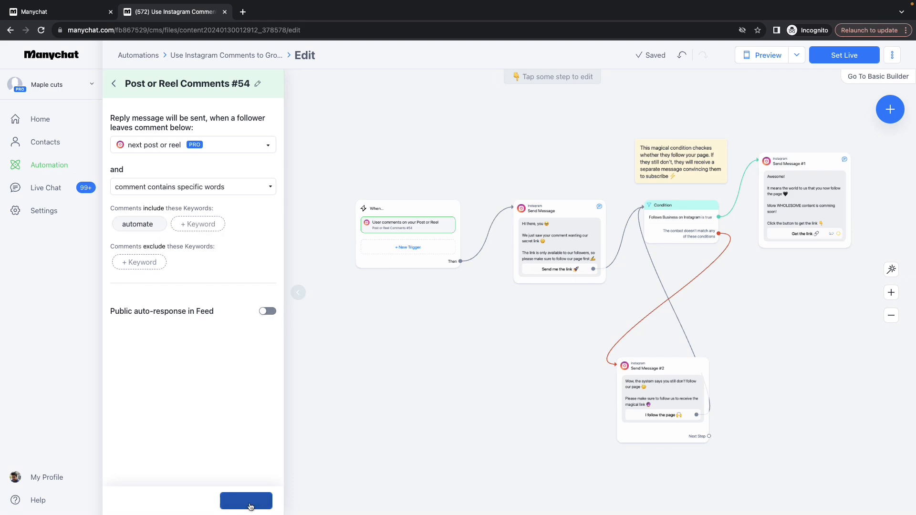
{"action": "left_click", "coordinate": [558, 242]}
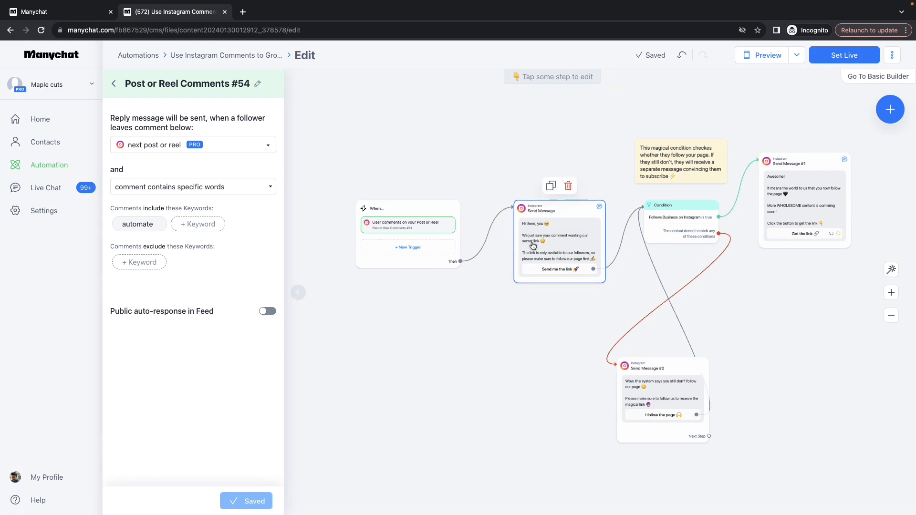
- Review the flow's message steps and open Send Message #1, the follower thank-you, for editing
{"action": "left_click", "coordinate": [558, 242]}
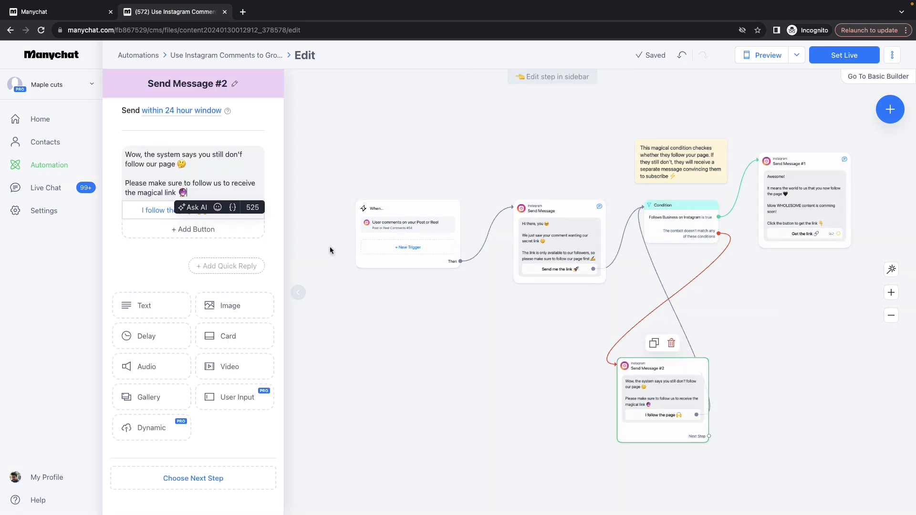
{"action": "left_click", "coordinate": [176, 163]}
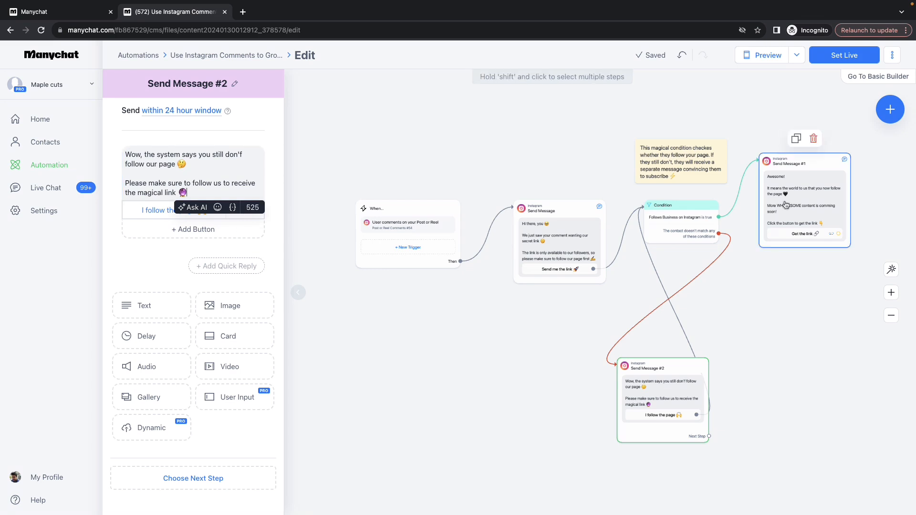
{"action": "left_click", "coordinate": [804, 199]}
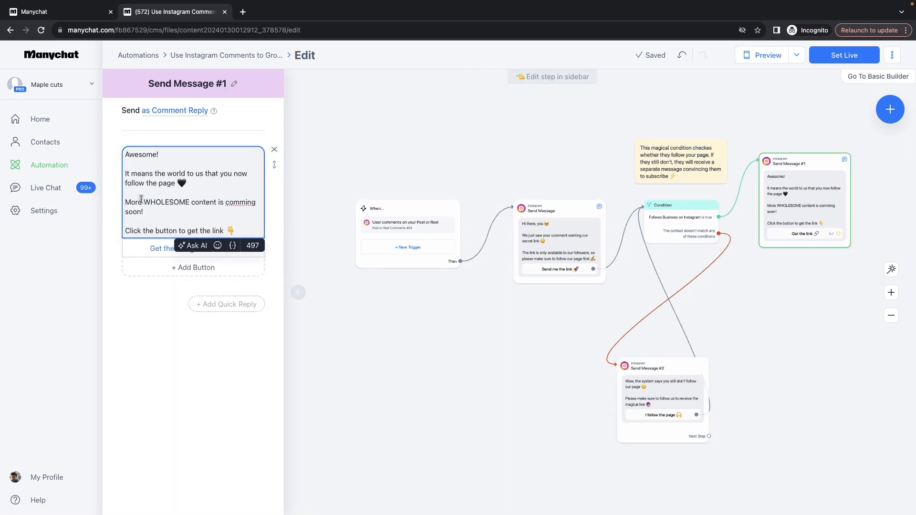
- Confirm the 'Get the link' button's Website URL still points at the YouTube address, then dismiss its editor
{"action": "left_click", "coordinate": [163, 248]}
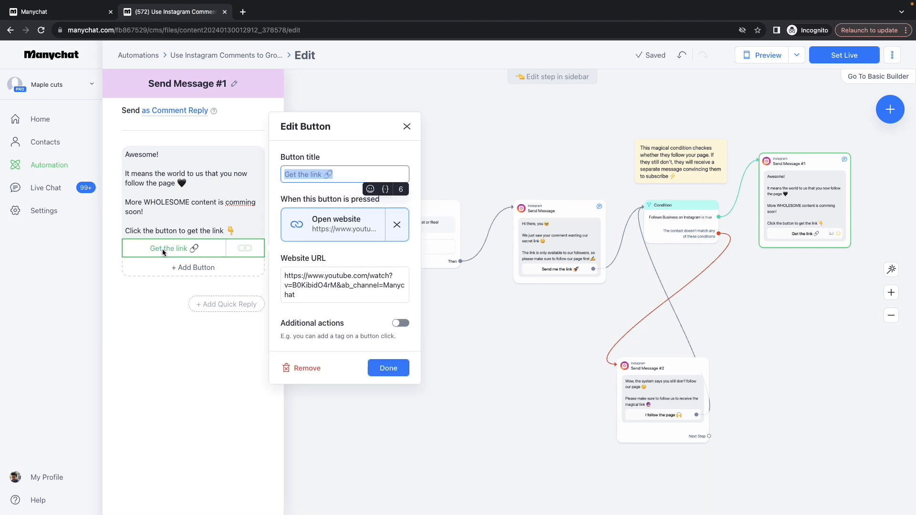
{"action": "left_click", "coordinate": [345, 286]}
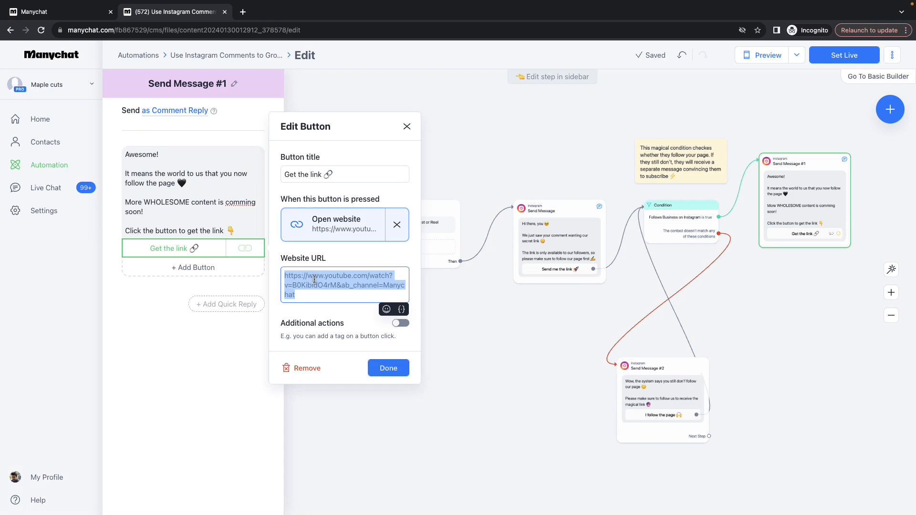
{"action": "mouse_move", "coordinate": [530, 164]}
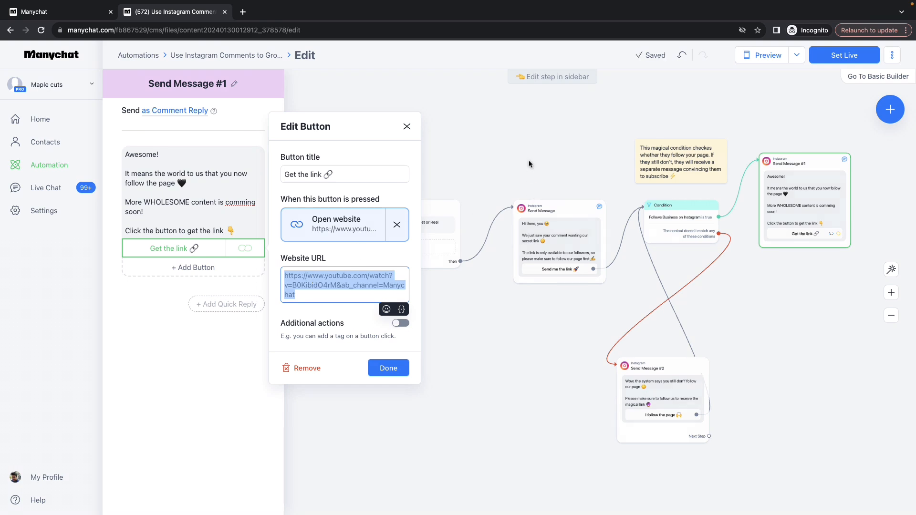
{"action": "left_click", "coordinate": [389, 368]}
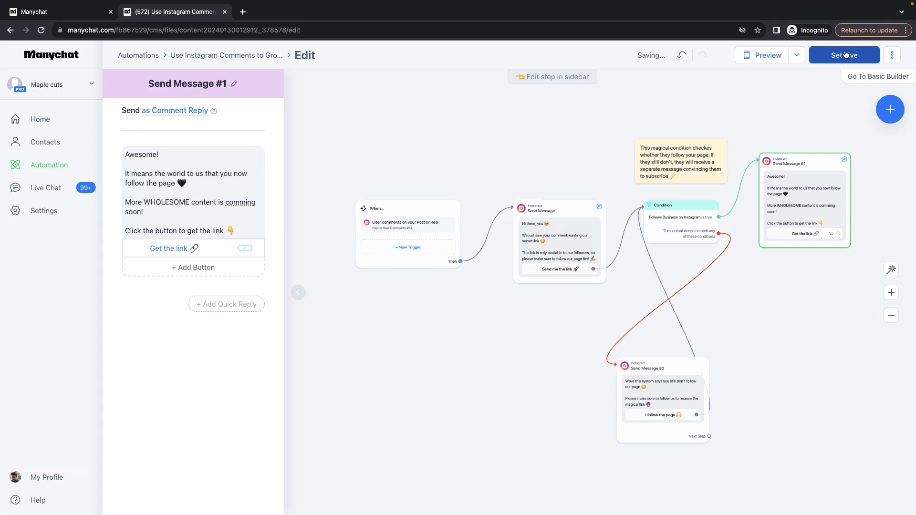